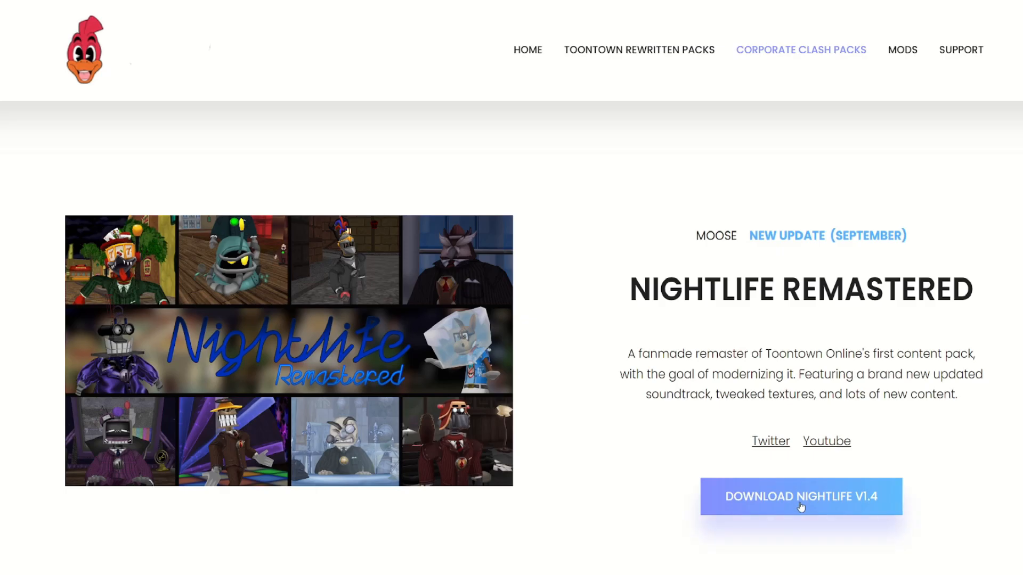
# - Bring up the download options for the Nightlife V1.4 pack
pyautogui.rightClick(74, 35)
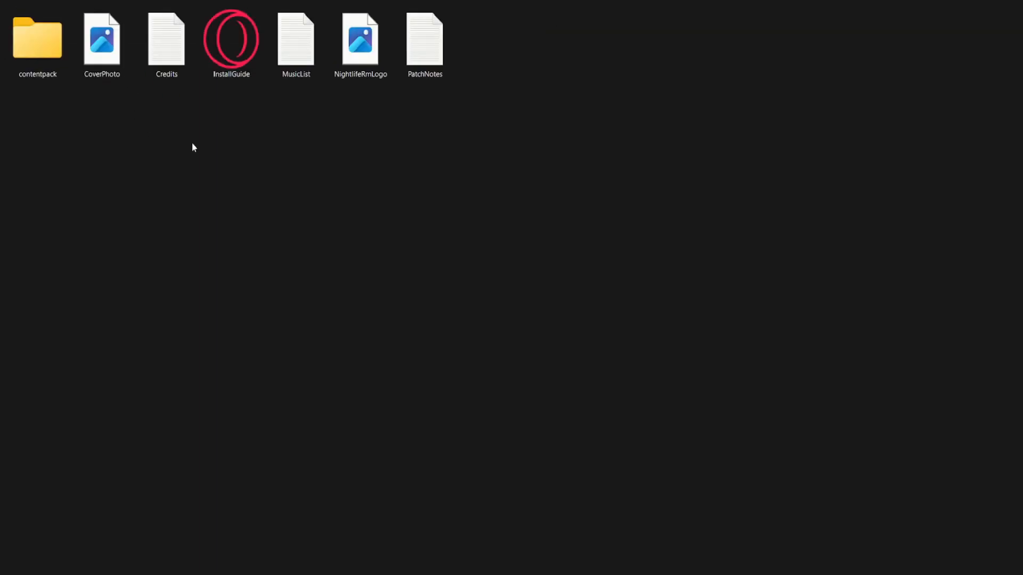
# - Open the contentpack folder listing five Nightlife files and launch Corporate Clash
pyautogui.click(102, 42)
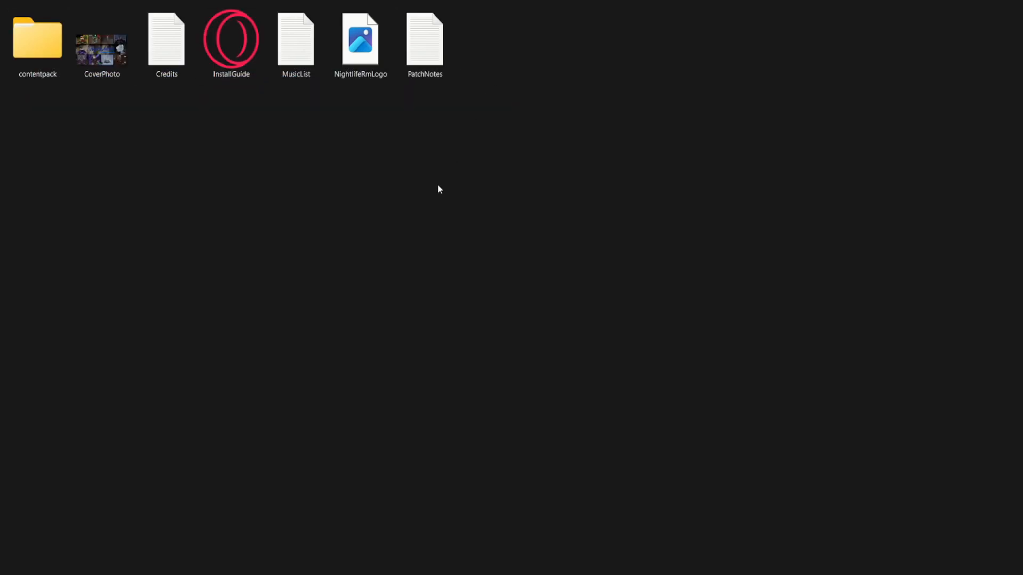
pyautogui.click(360, 39)
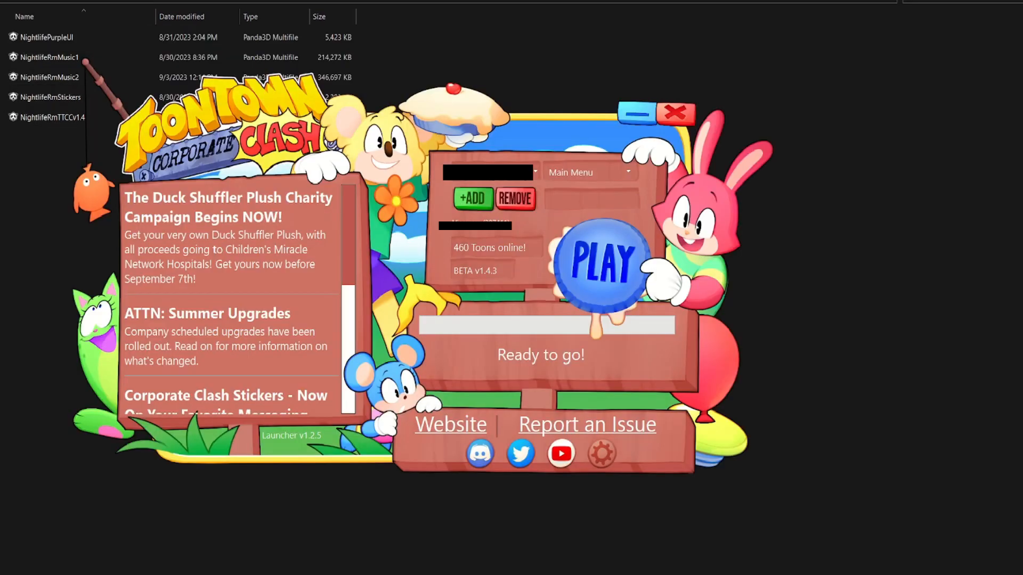
pyautogui.moveTo(538, 358)
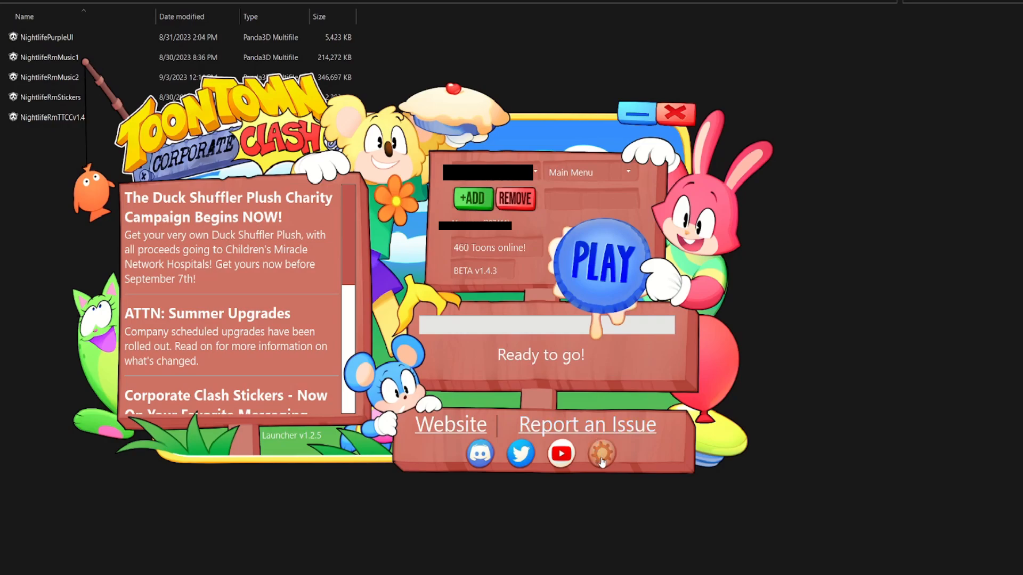
# - Open the Corporate Clash Launcher settings with the gear icon
pyautogui.click(601, 452)
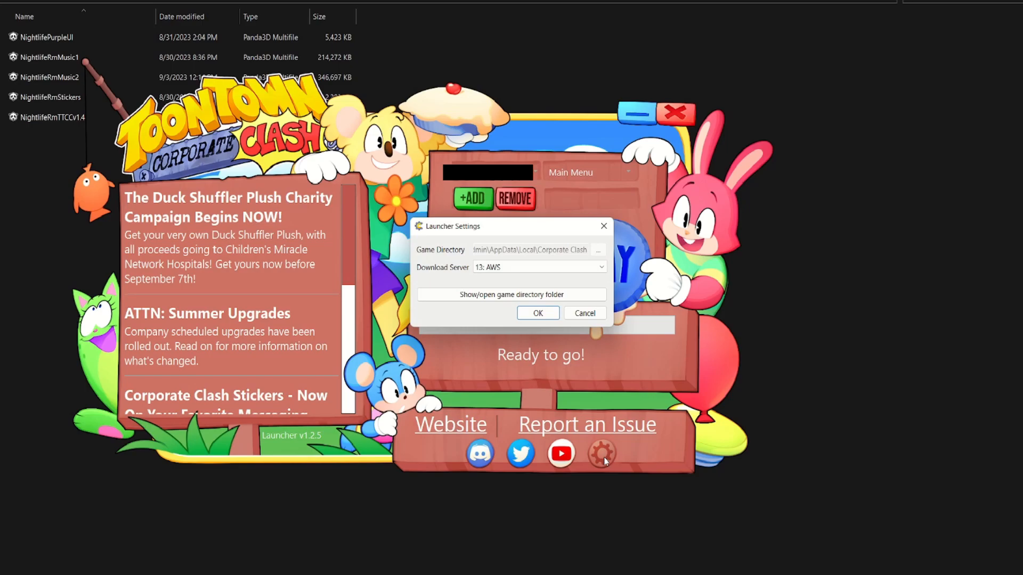
pyautogui.moveTo(663, 322)
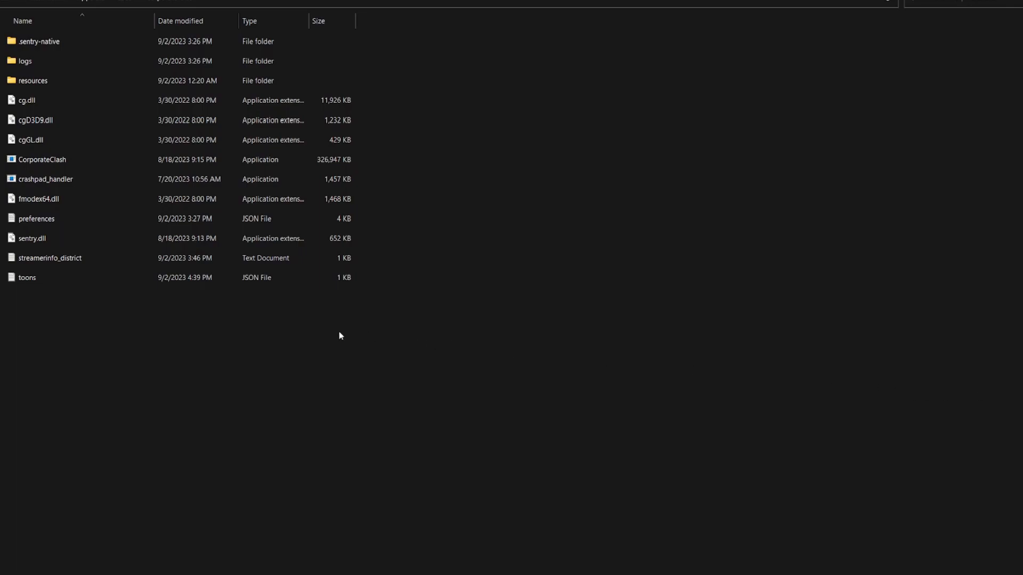
# - Select and open the game's resources folder
pyautogui.click(32, 81)
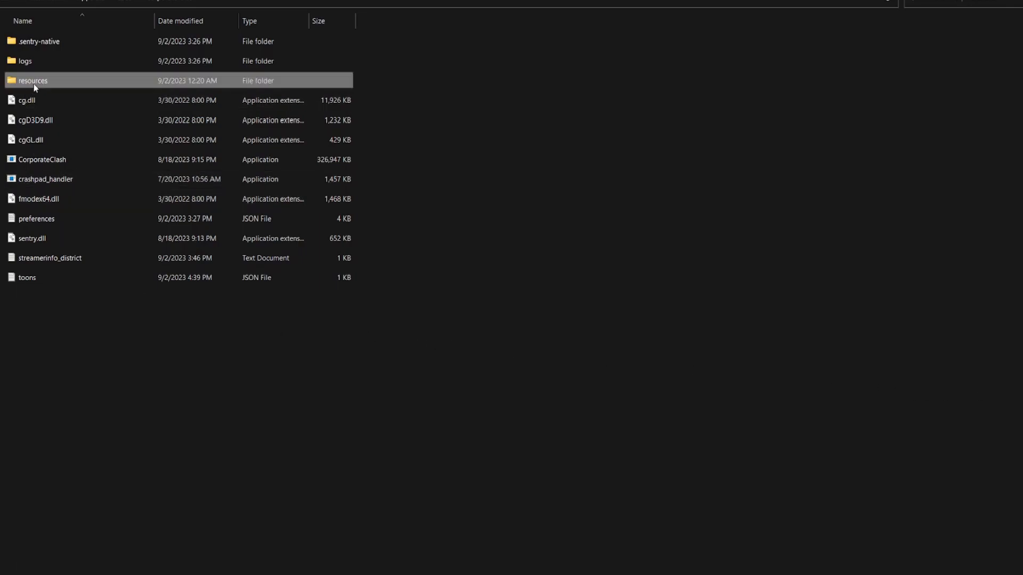
pyautogui.doubleClick(32, 80)
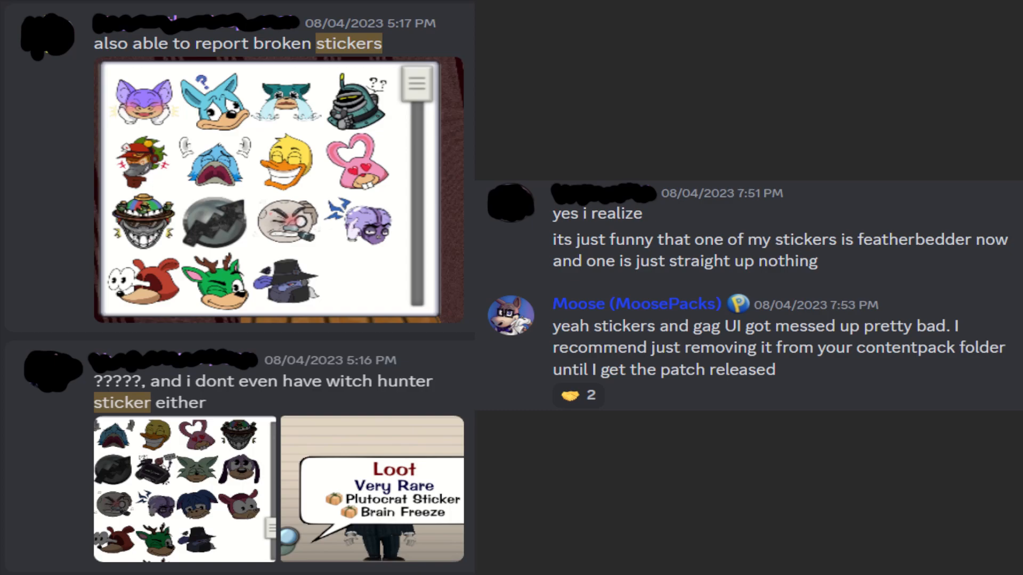
# - Show the Discord chat advising removal of the broken stickers file
pyautogui.rightClick(46, 87)
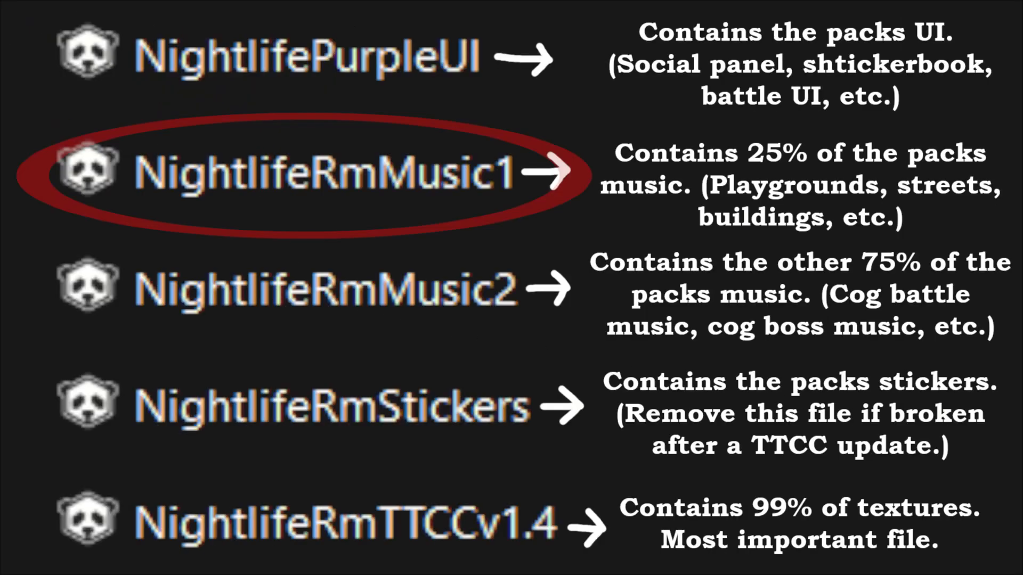
# - Explain the five Nightlife pack files, noting the stickers file is removable
pyautogui.rightClick(56, 54)
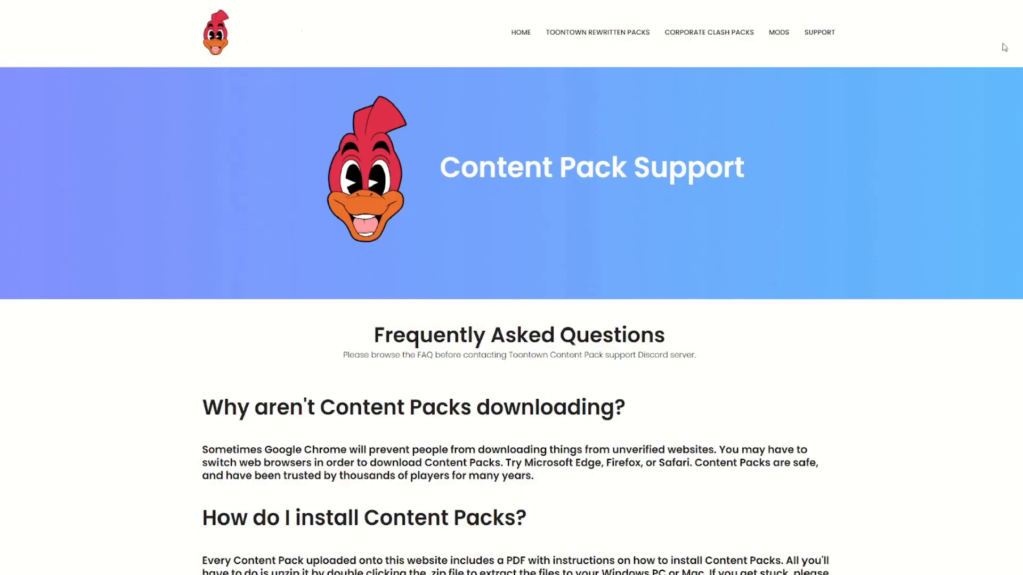
# - Scroll the Support FAQ down to the crash and RGB-editing questions
pyautogui.scroll(-3)
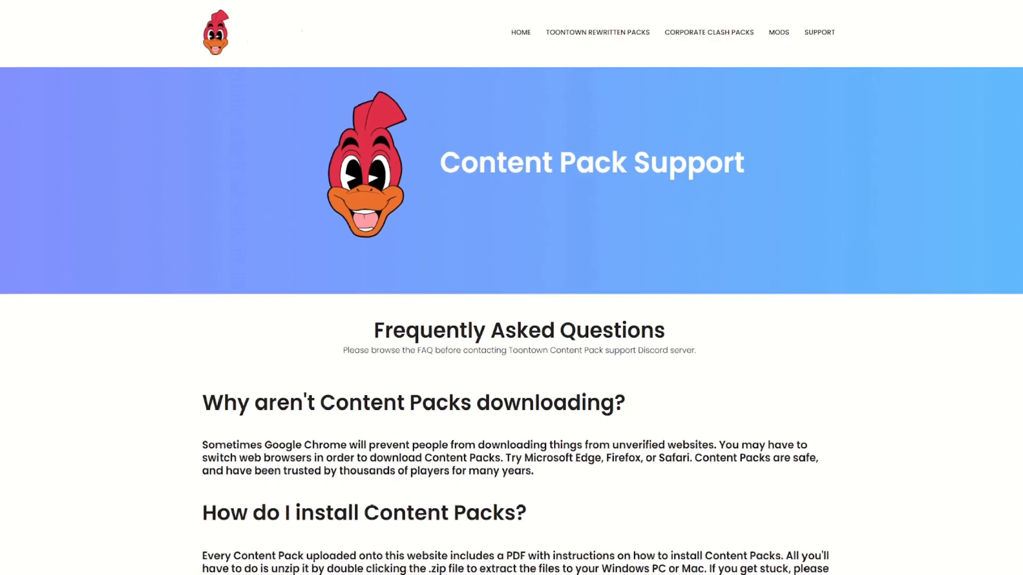
pyautogui.scroll(-3)
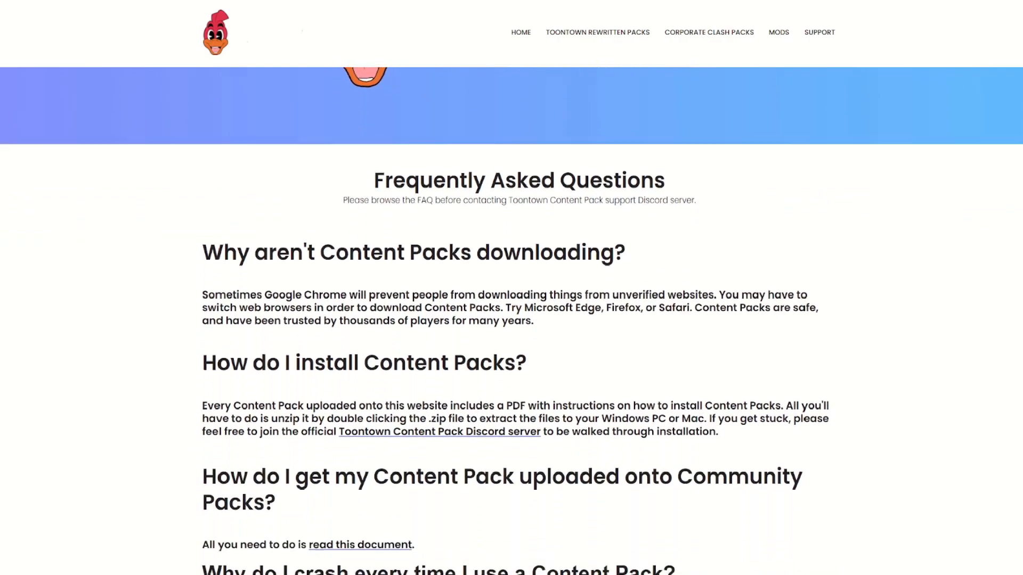
pyautogui.scroll(-3)
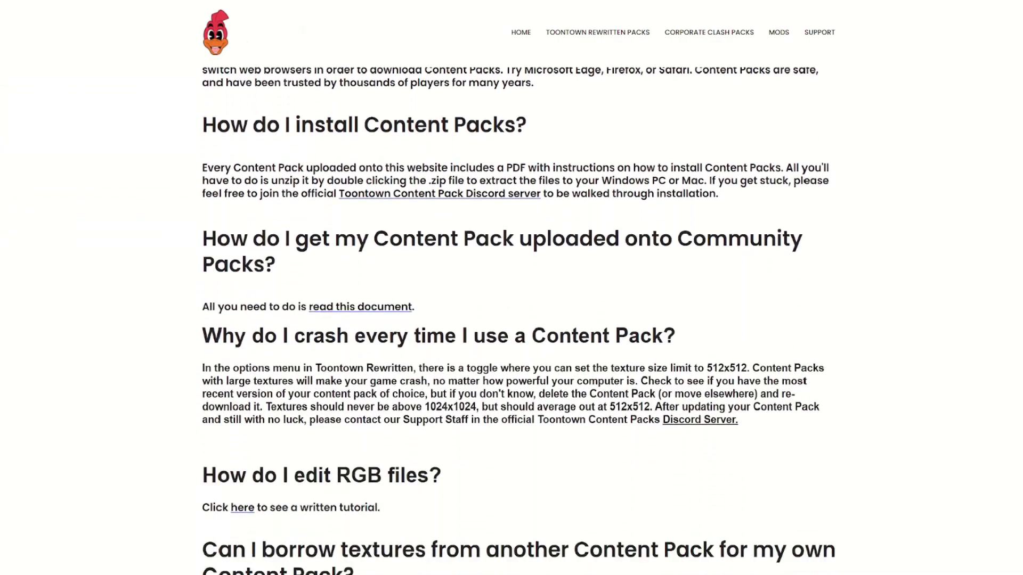
pyautogui.scroll(-3)
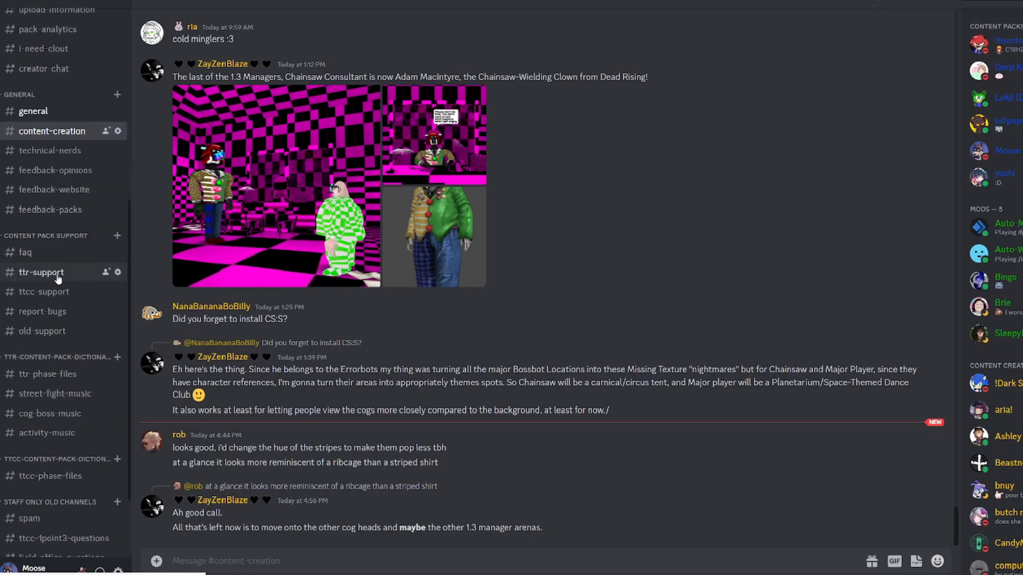
pyautogui.click(45, 291)
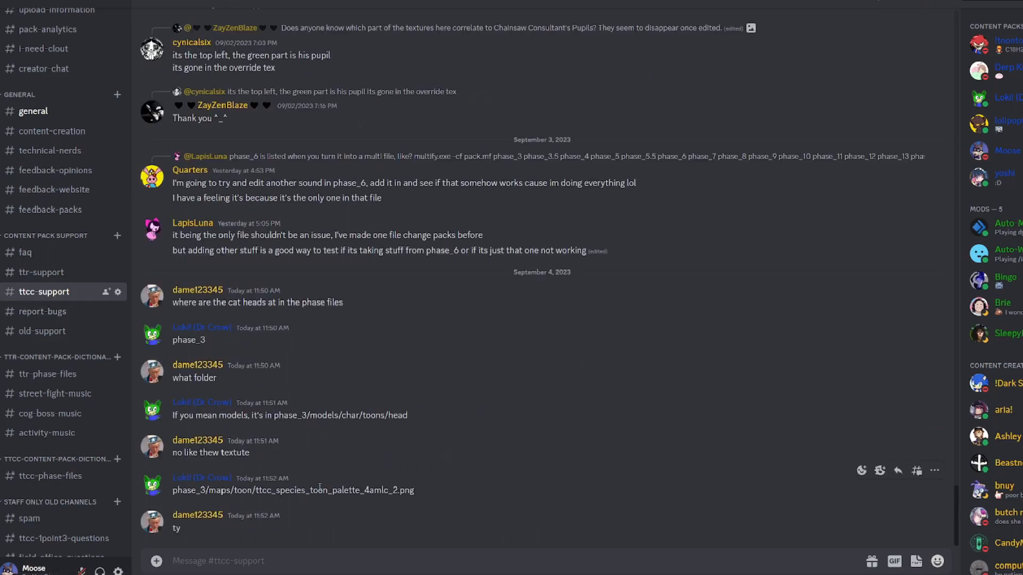
pyautogui.moveTo(480, 441)
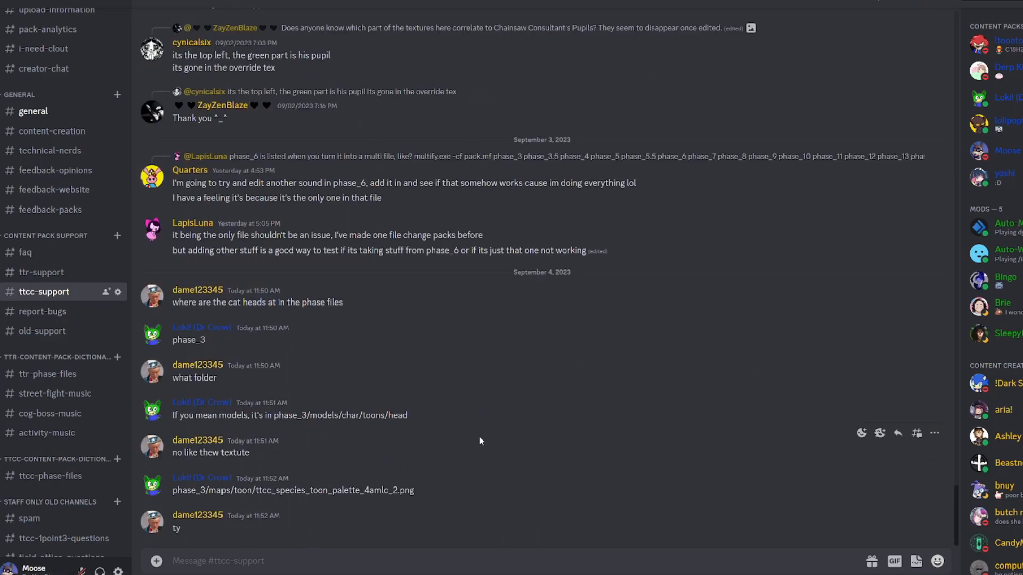
pyautogui.write('@content Packs Staff')
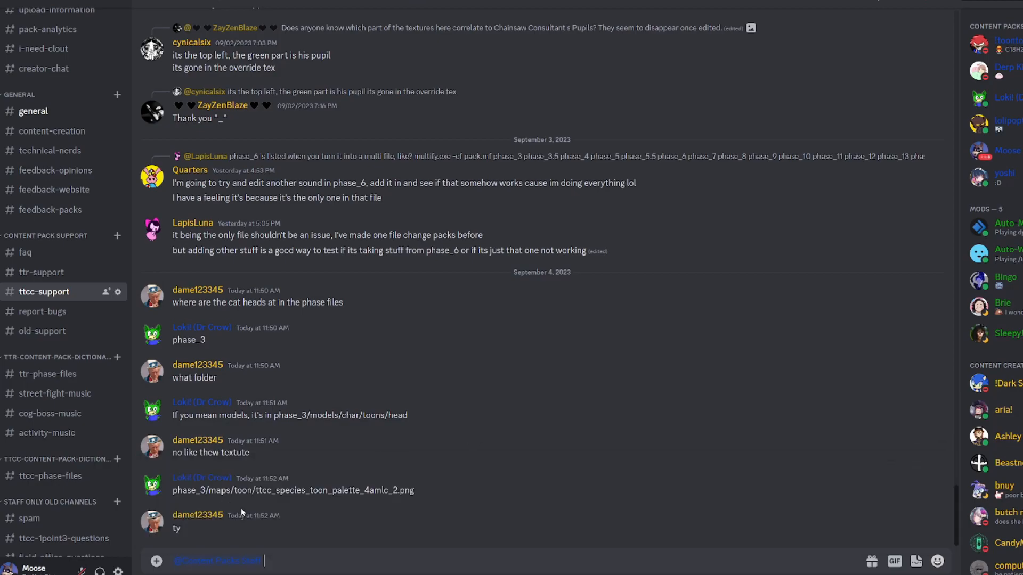
pyautogui.write('hel')
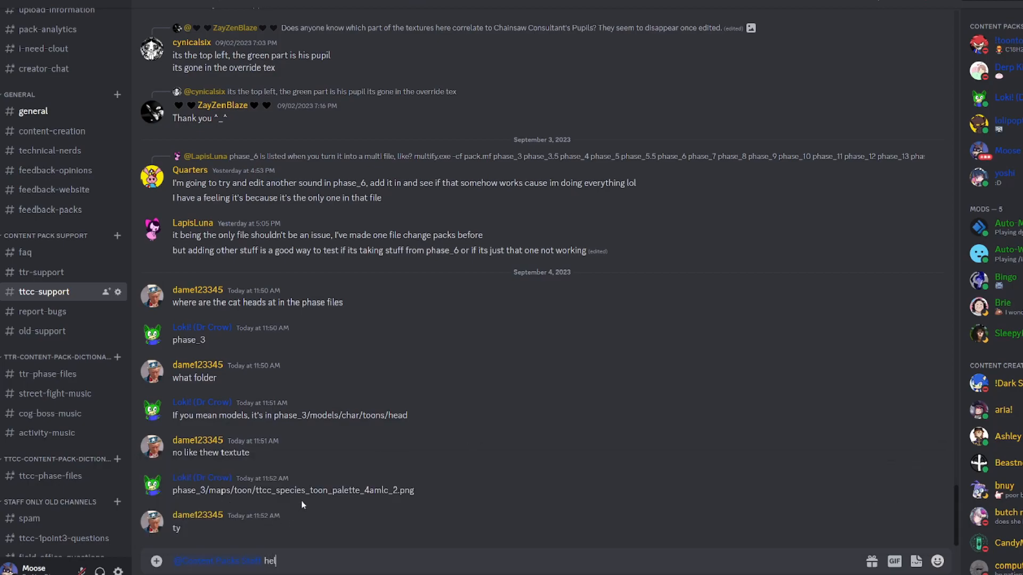